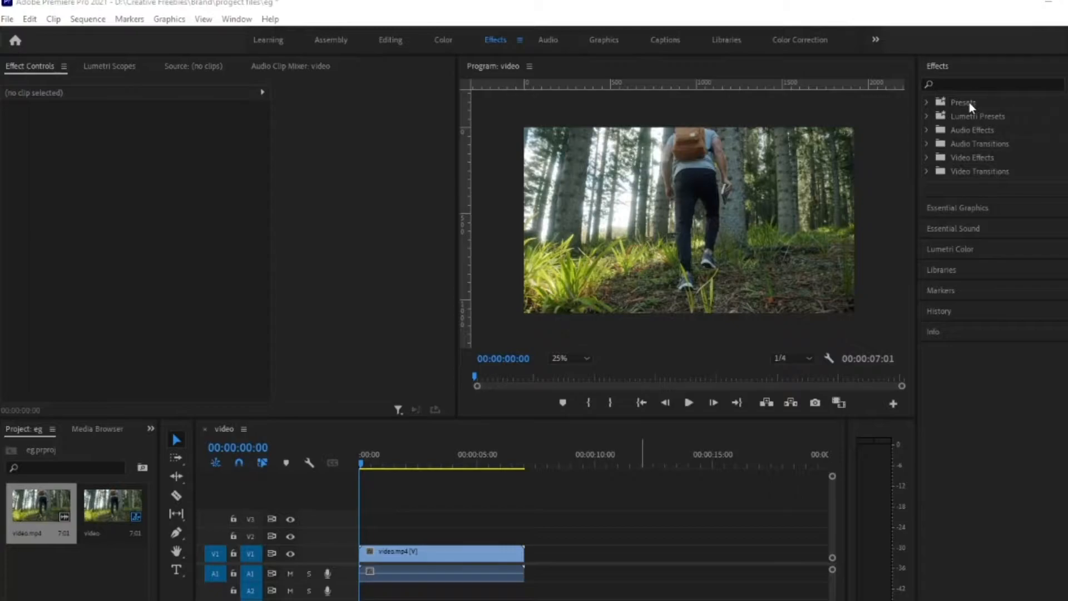
# Import the RBG Split preset pack and filter the Effects panel by 'RBG'.
pyautogui.rightClick(963, 102)
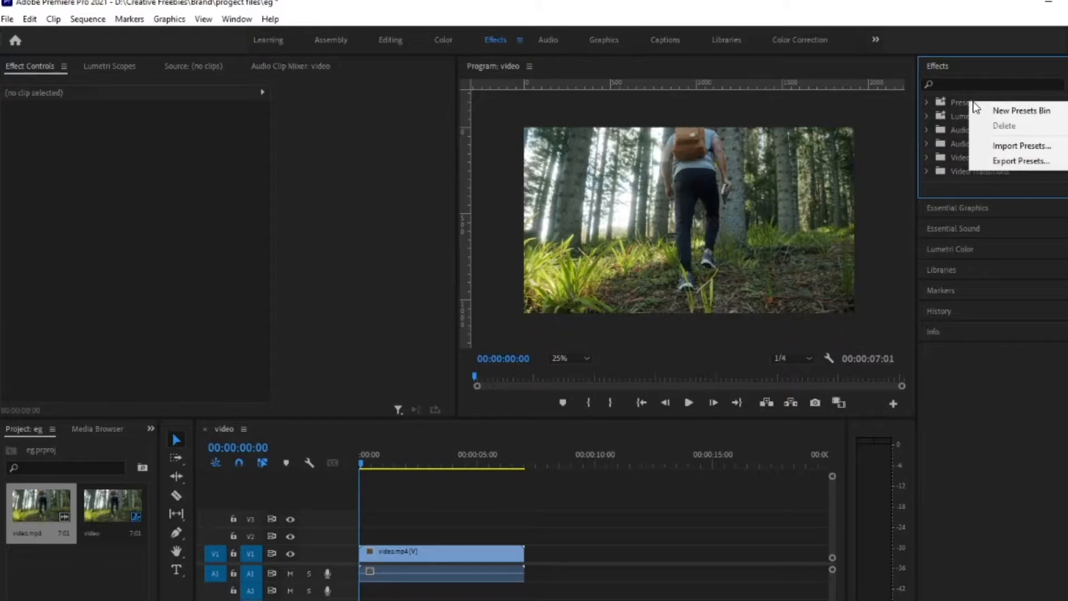
pyautogui.moveTo(1021, 146)
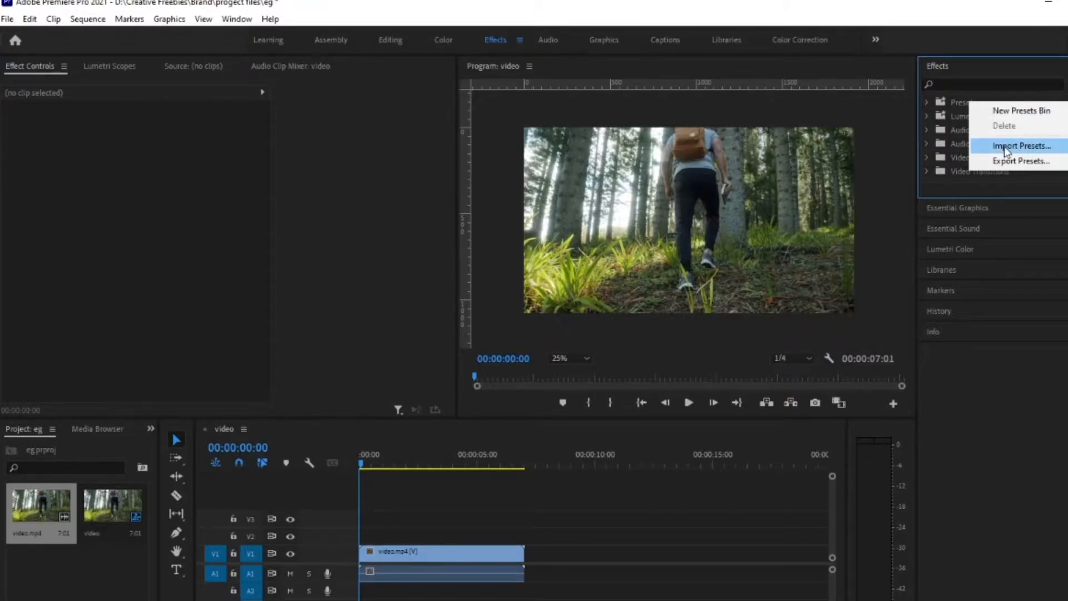
pyautogui.click(981, 51)
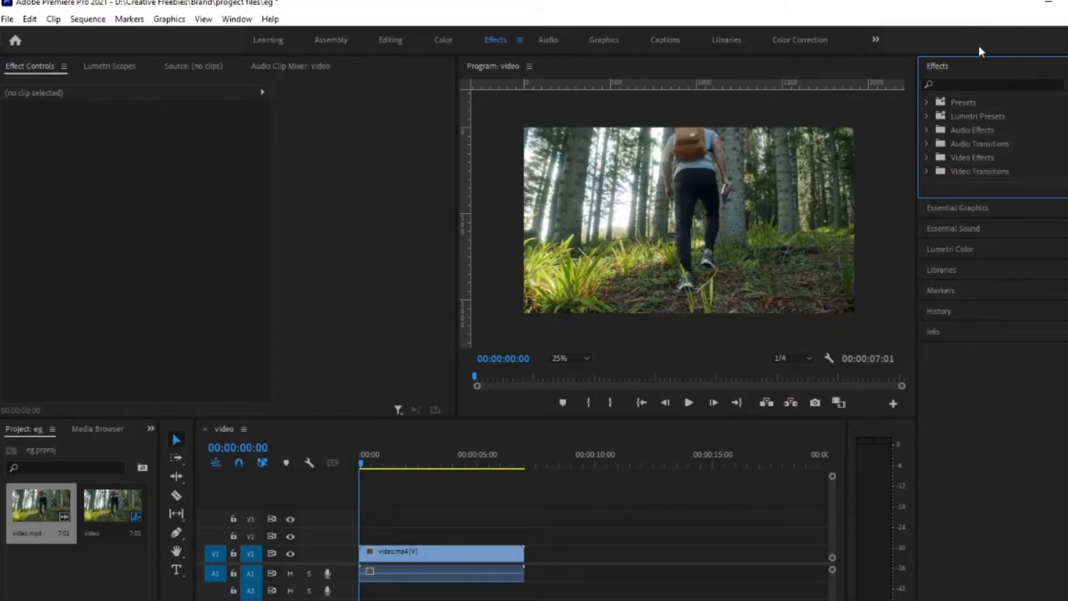
pyautogui.click(994, 84)
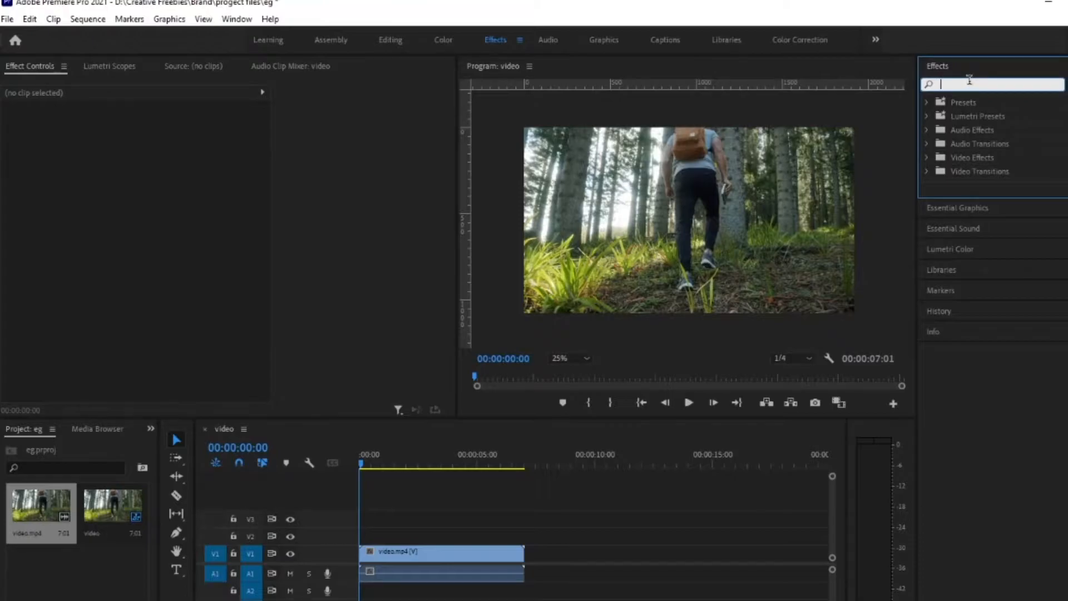
pyautogui.write('RBG')
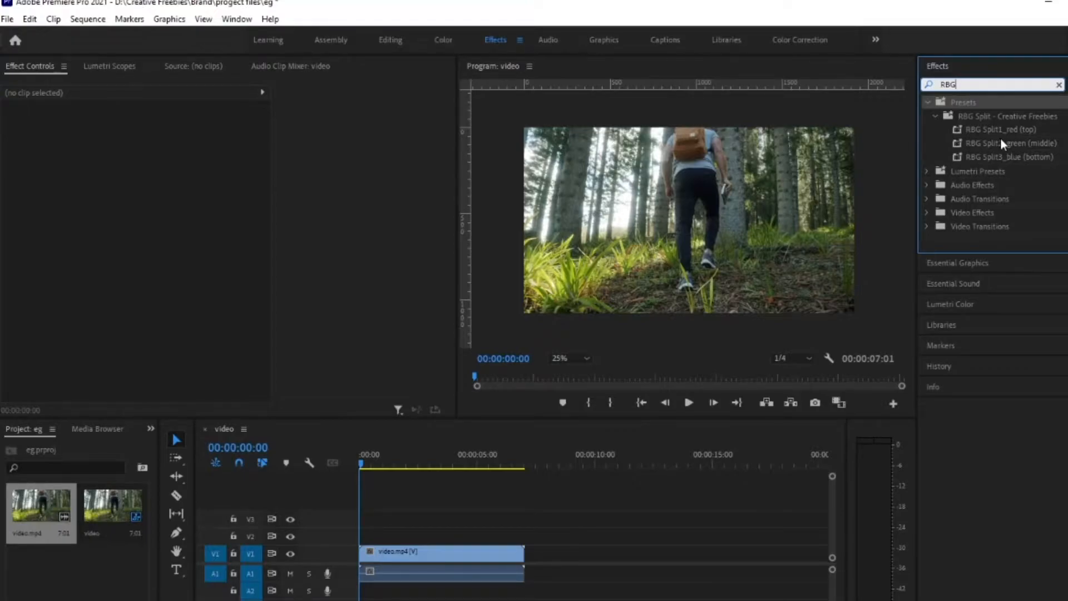
pyautogui.moveTo(768, 284)
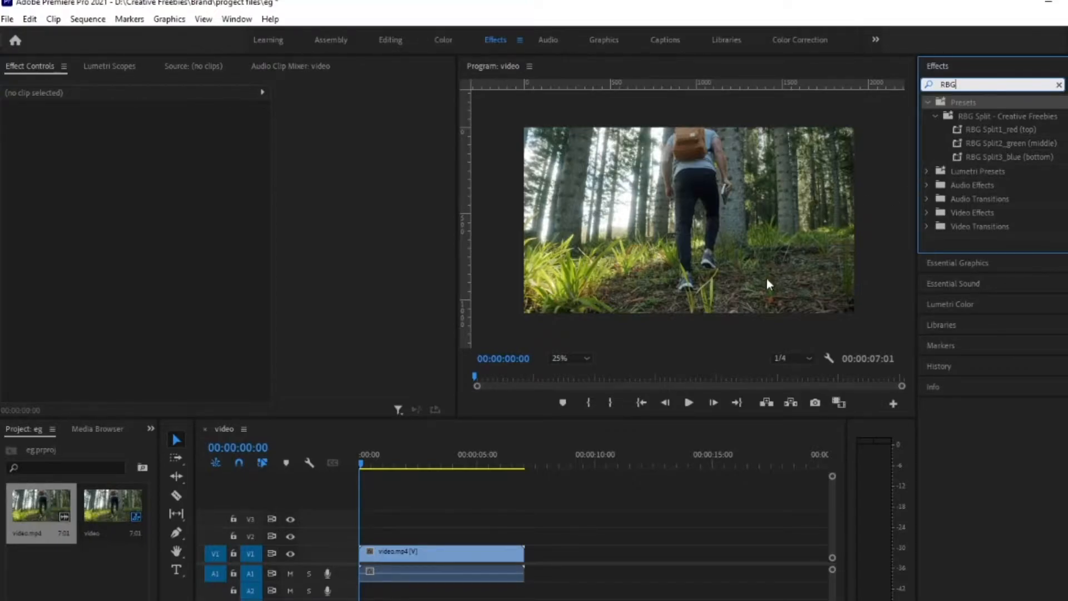
# Duplicate the forest clip from V1 onto V2 and V3, each copy starting slightly later.
pyautogui.click(439, 553)
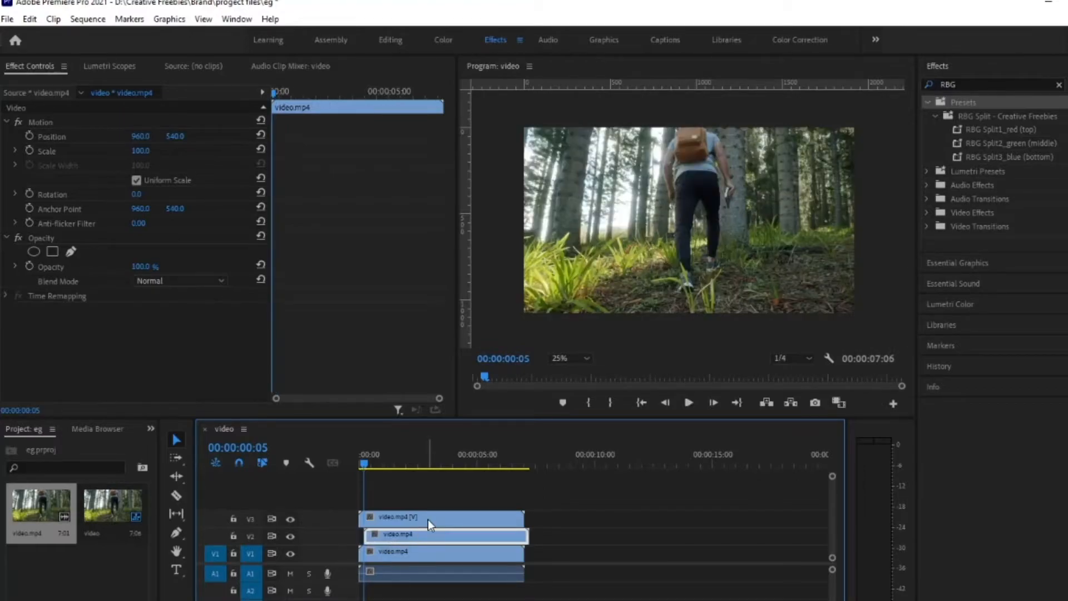
pyautogui.moveTo(430, 524)
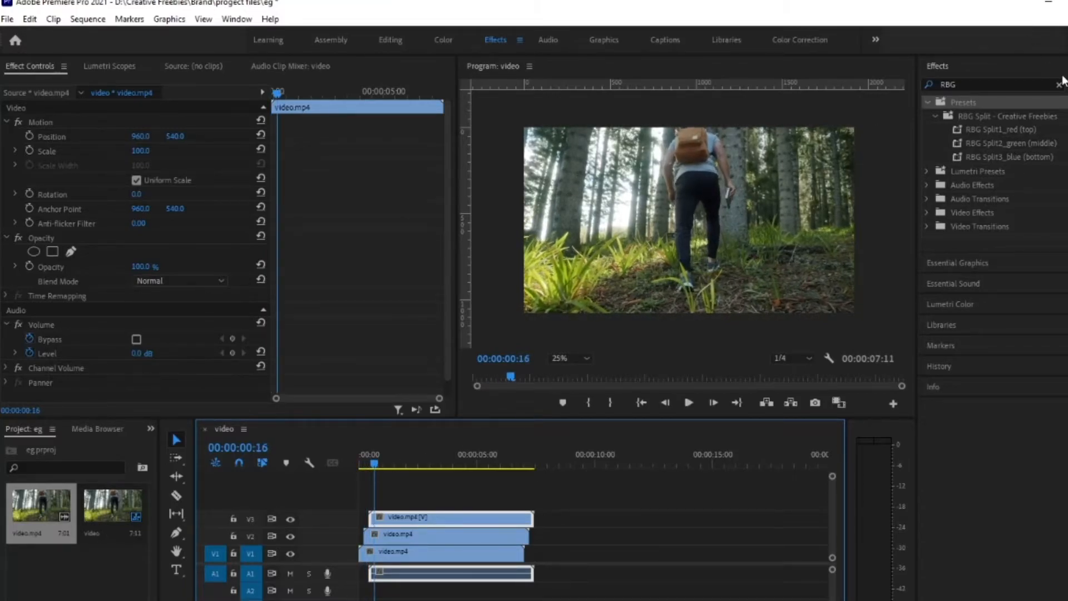
# Apply red, green and blue split presets to V3, V2 and V1 and preview the colour fringing.
pyautogui.click(1006, 131)
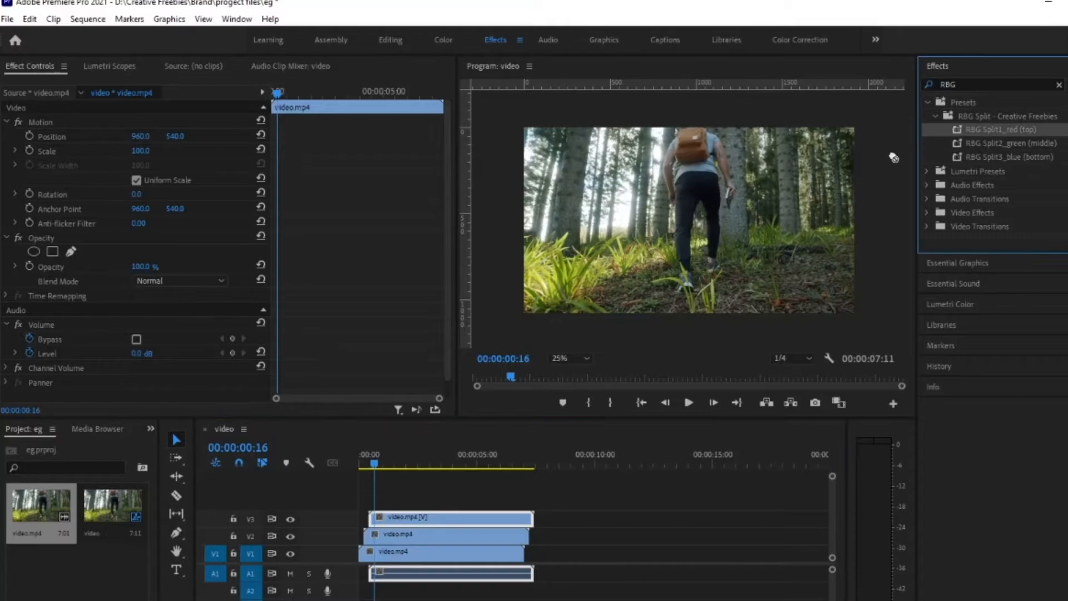
pyautogui.moveTo(1006, 140)
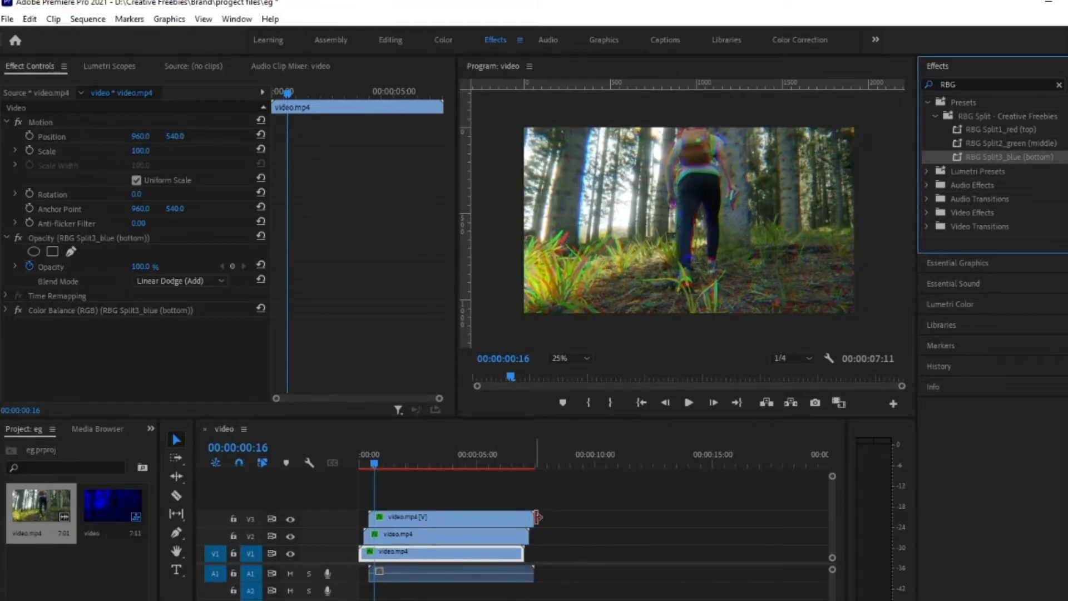
pyautogui.click(688, 402)
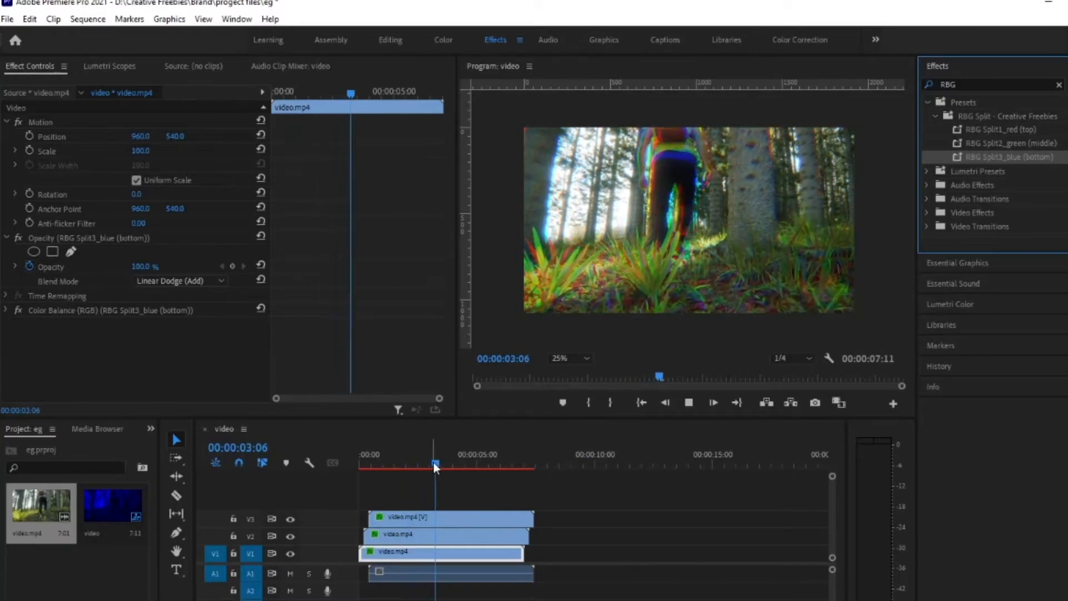
pyautogui.moveTo(435, 465); pyautogui.dragTo(482, 465)
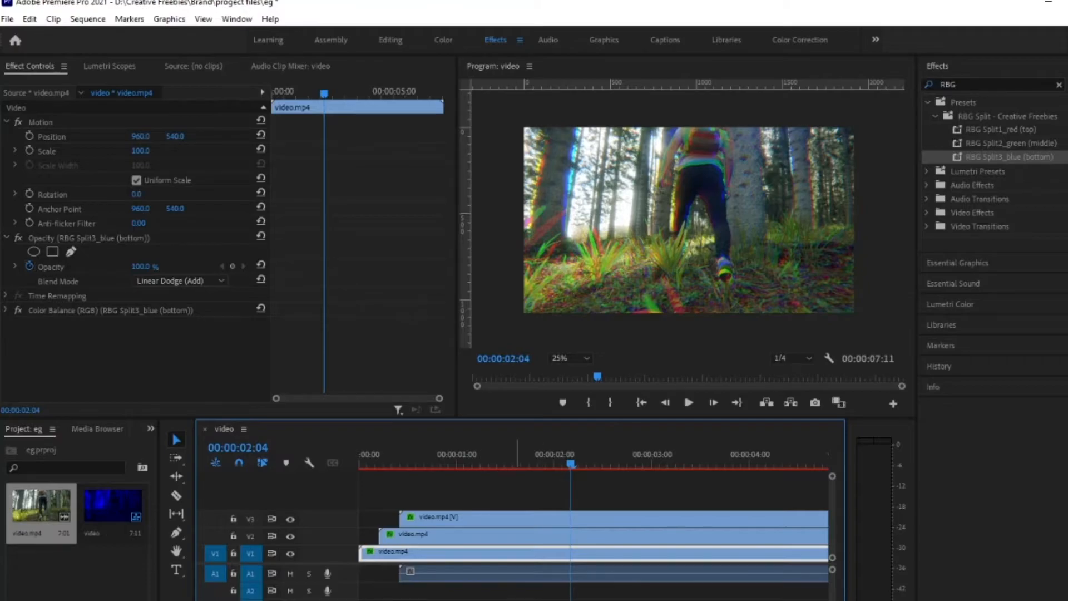
pyautogui.moveTo(440, 449)
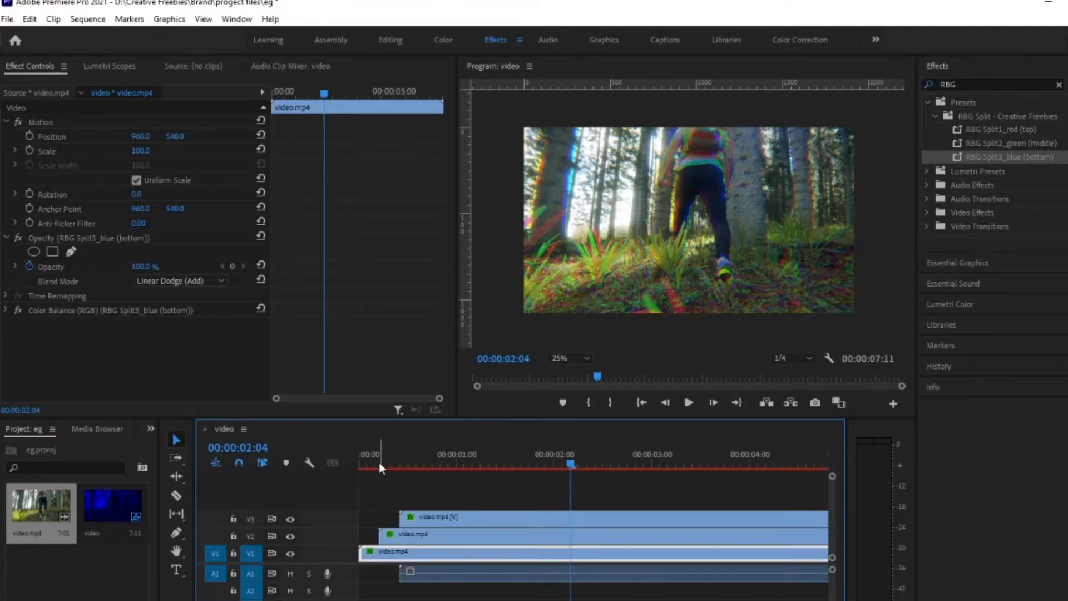
# Move the green V2 and red V3 clips left toward the V1 start and preview near one second.
pyautogui.click(360, 463)
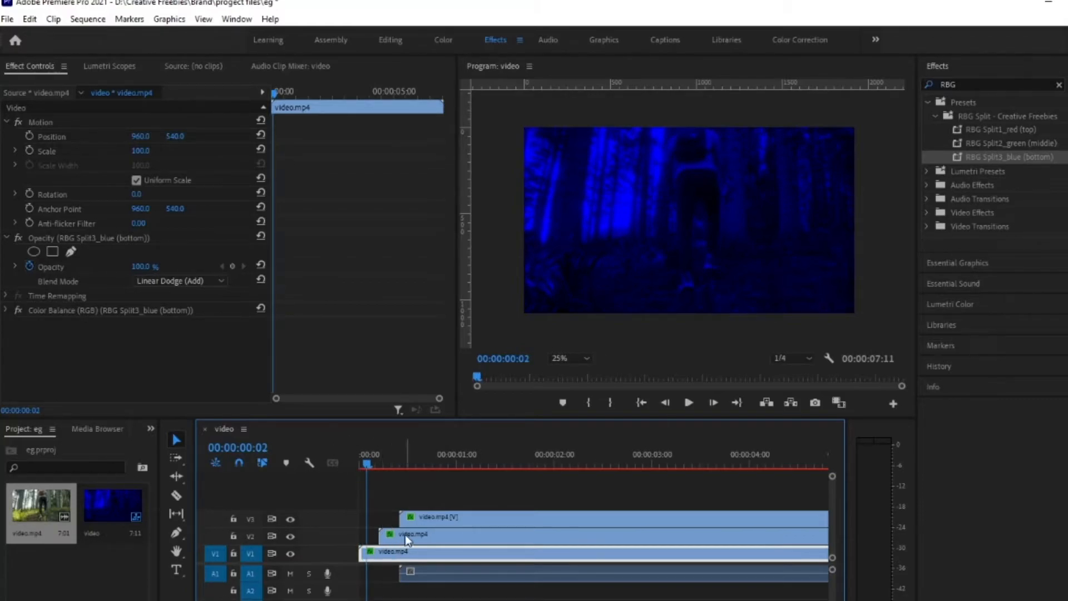
pyautogui.click(412, 533)
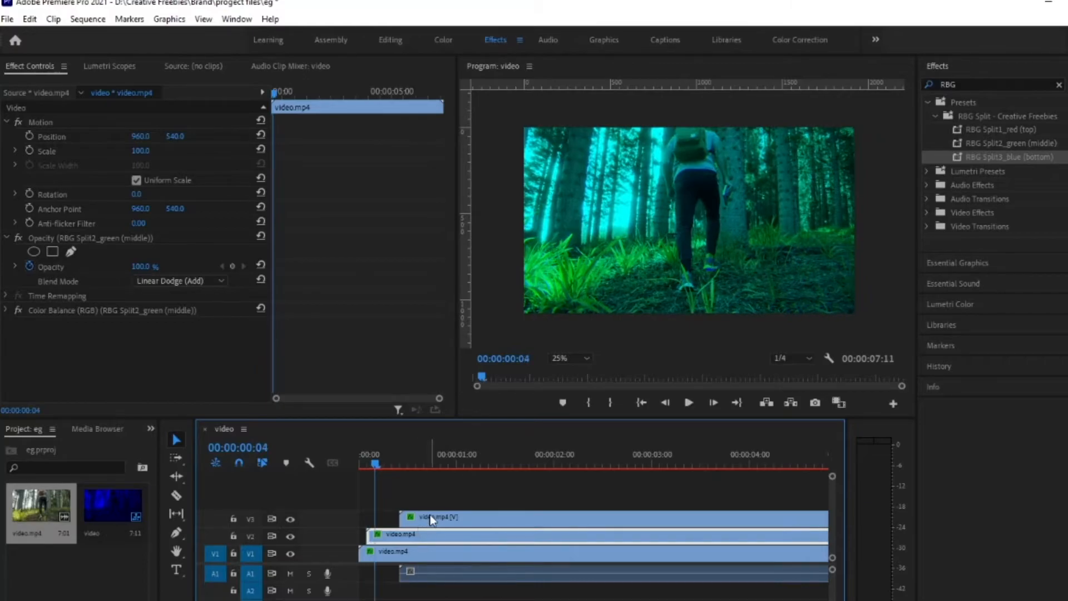
pyautogui.click(436, 517)
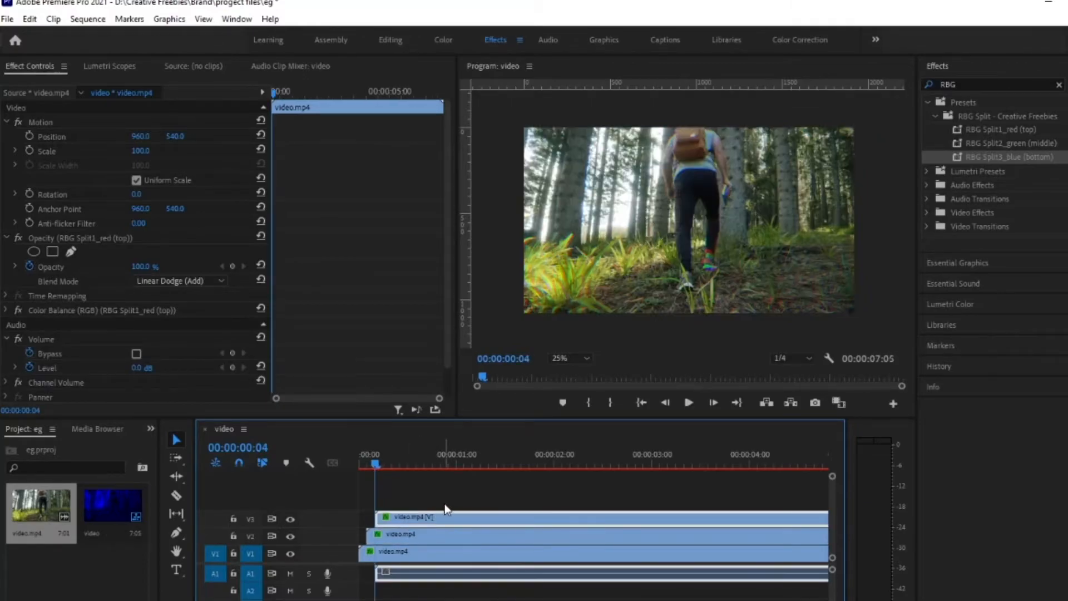
pyautogui.click(688, 402)
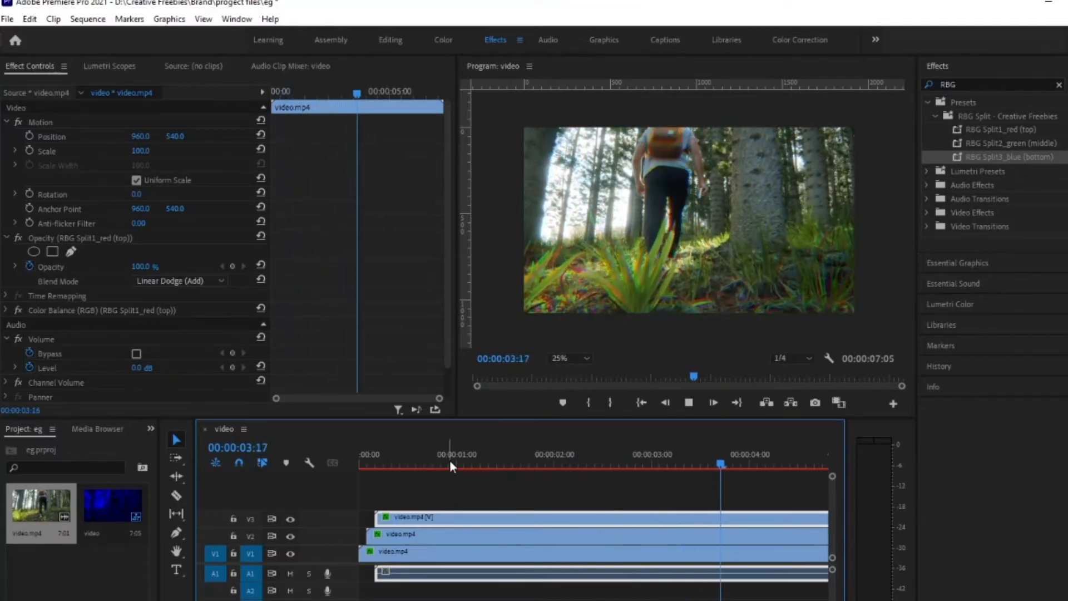
pyautogui.click(449, 463)
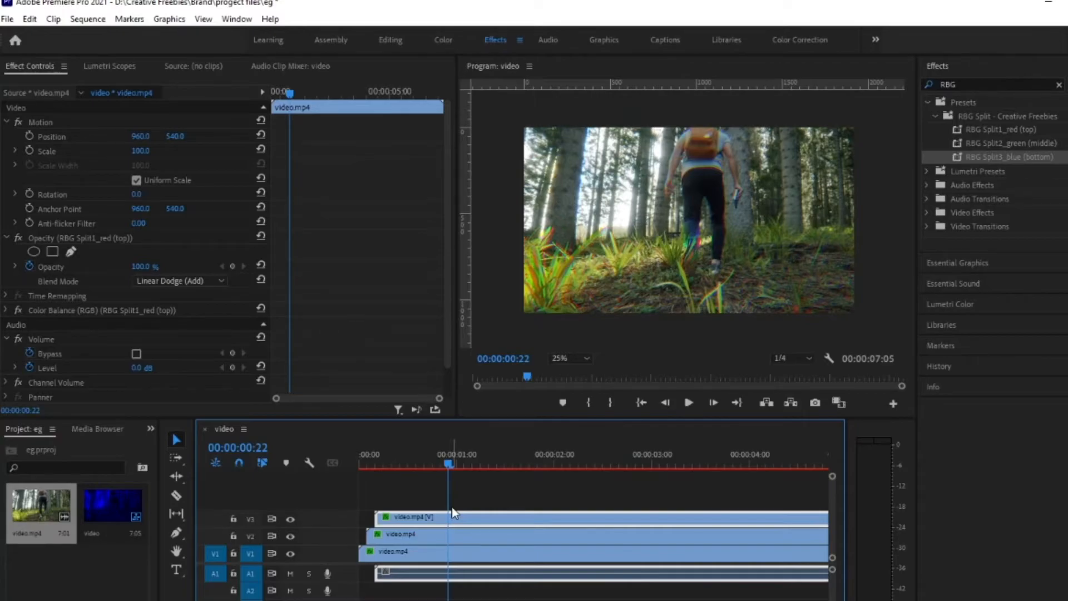
pyautogui.moveTo(420, 484)
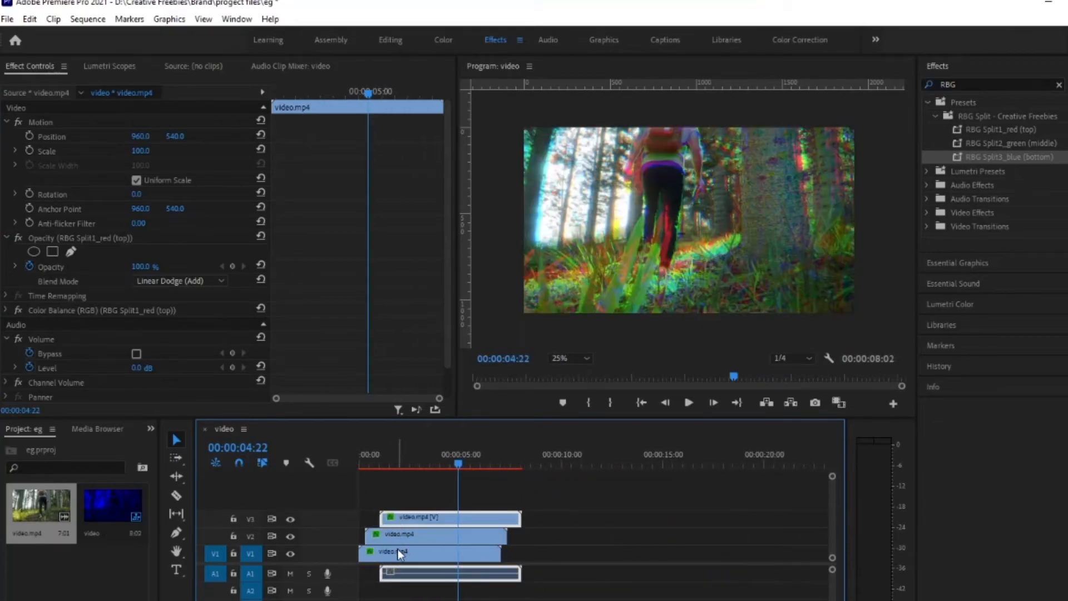
# Select the blue V1 clip and shift V2 and V3 further right, widening the RGB offset.
pyautogui.click(429, 551)
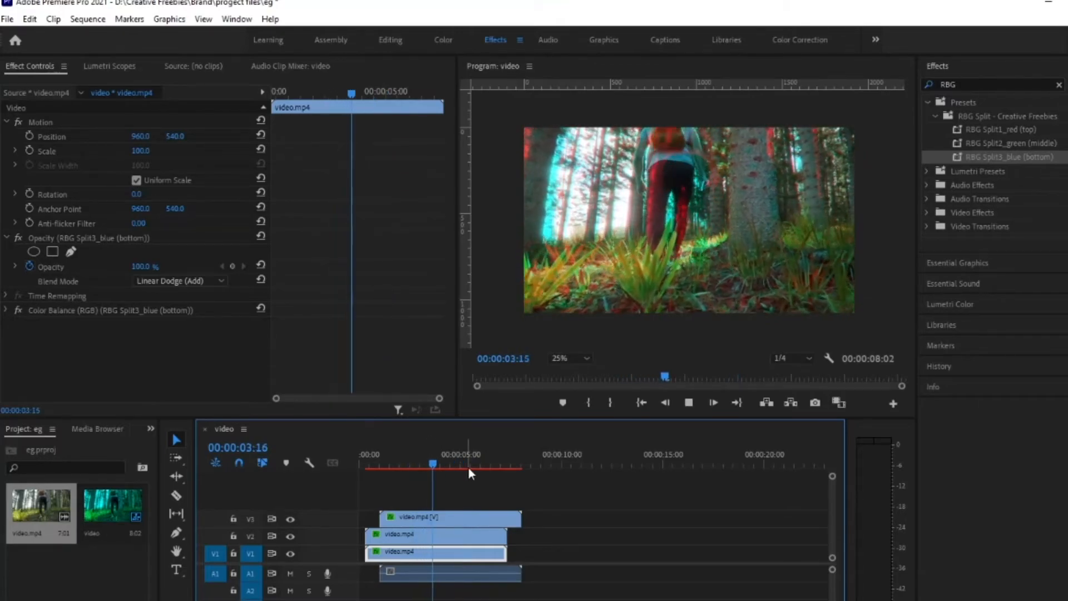
pyautogui.moveTo(433, 465); pyautogui.dragTo(404, 465)
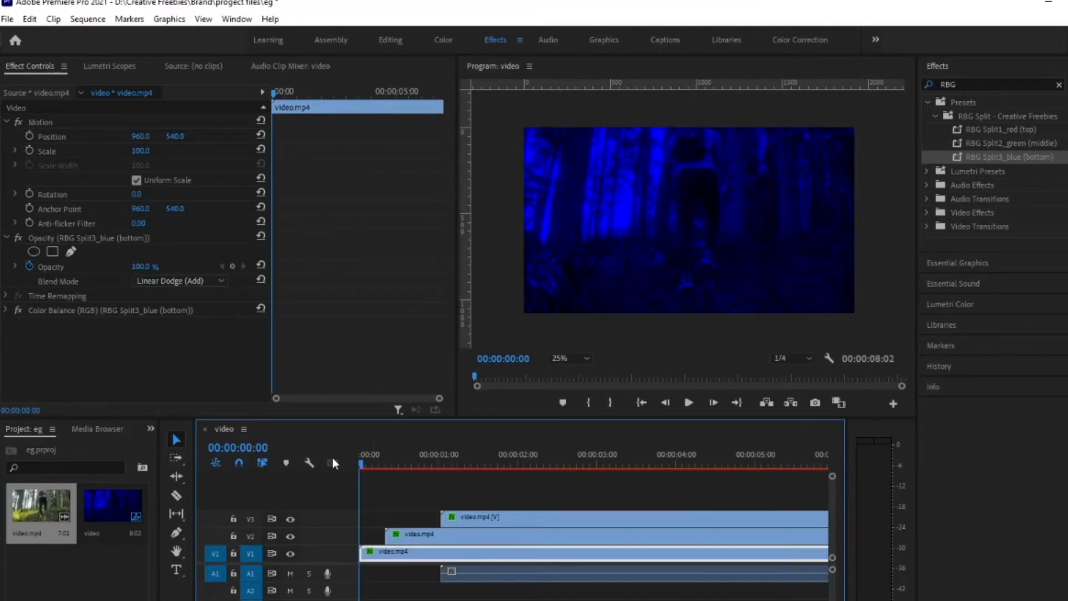
# Reposition the green V2 clip so the stacked copies start just after the base clip, then play back.
pyautogui.click(374, 463)
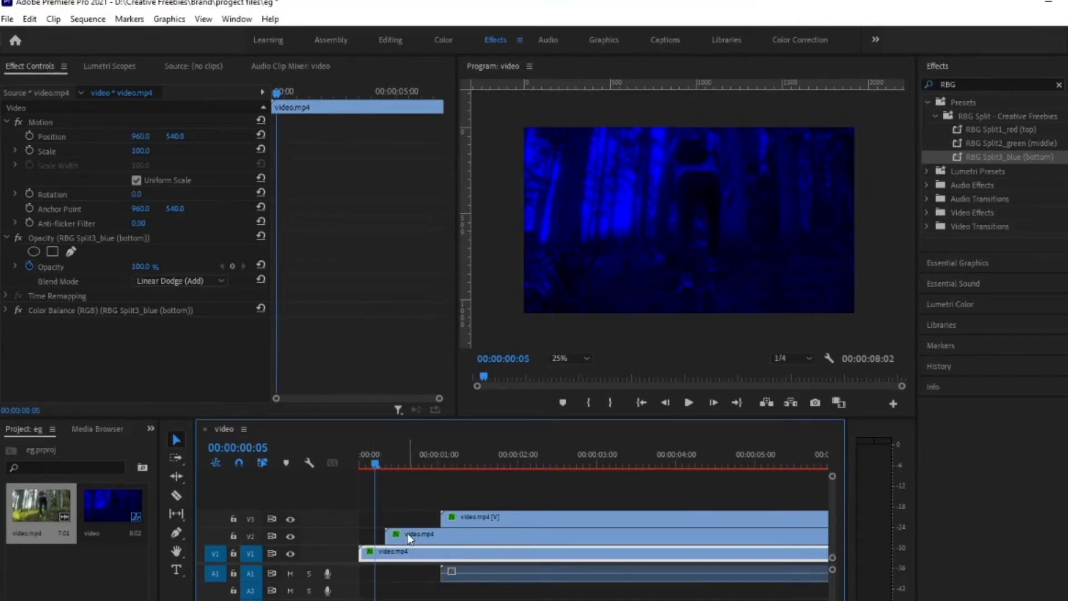
pyautogui.click(423, 535)
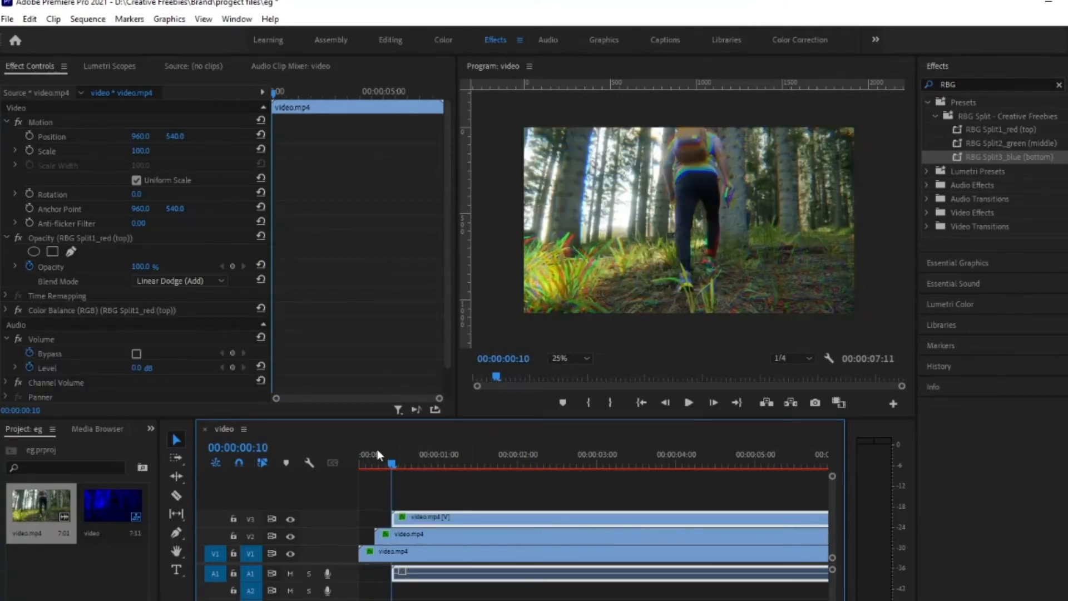
pyautogui.click(688, 401)
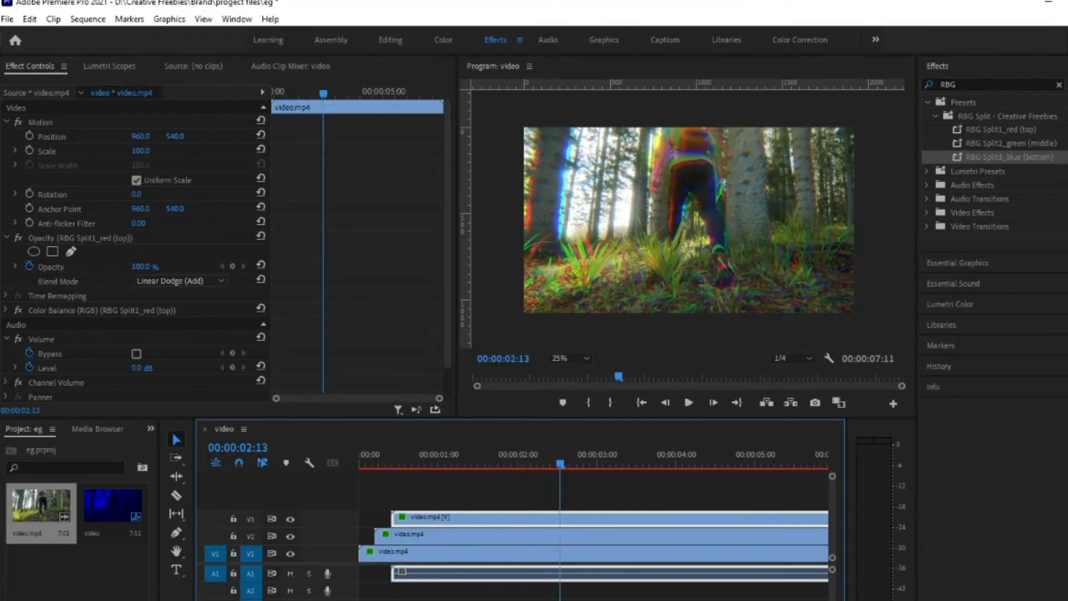
pyautogui.click(688, 402)
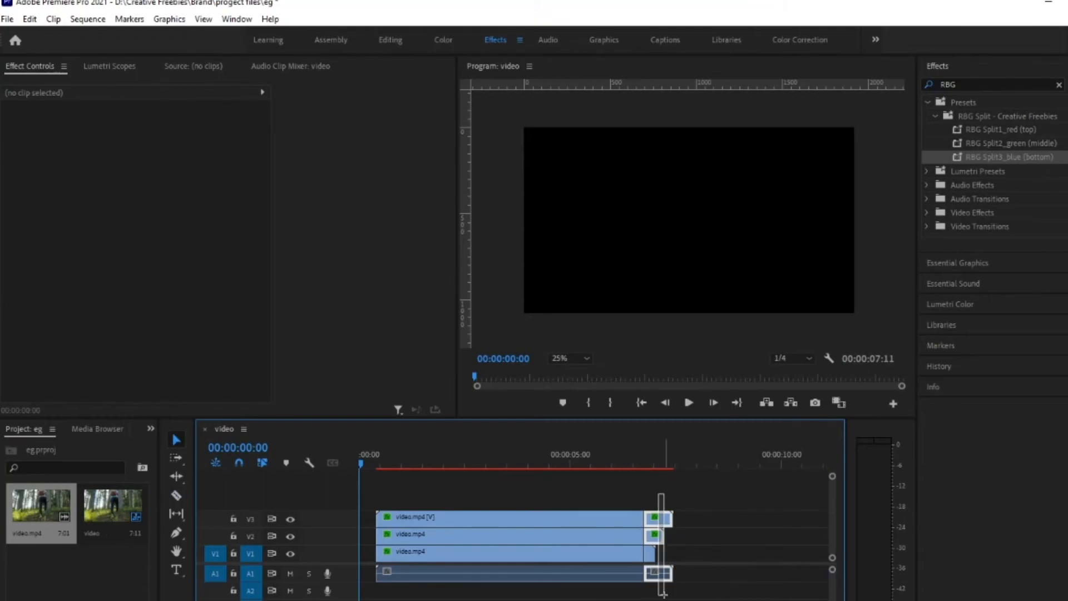
# Trim the V3 clip end to match, move all three clips to 00:00, preview, and save the project.
pyautogui.moveTo(671, 551); pyautogui.dragTo(647, 551)
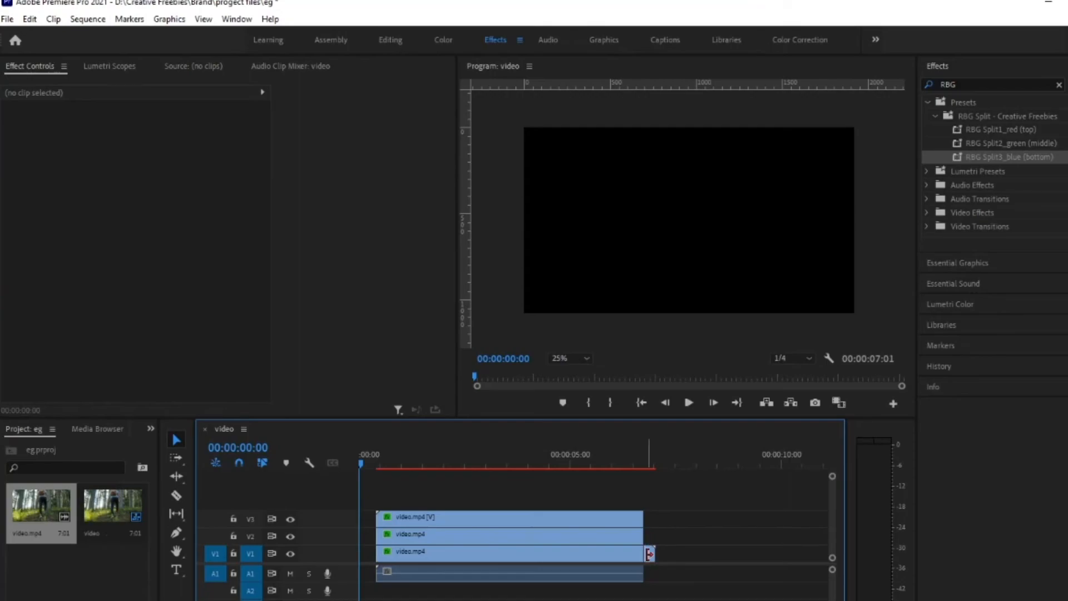
pyautogui.click(436, 518)
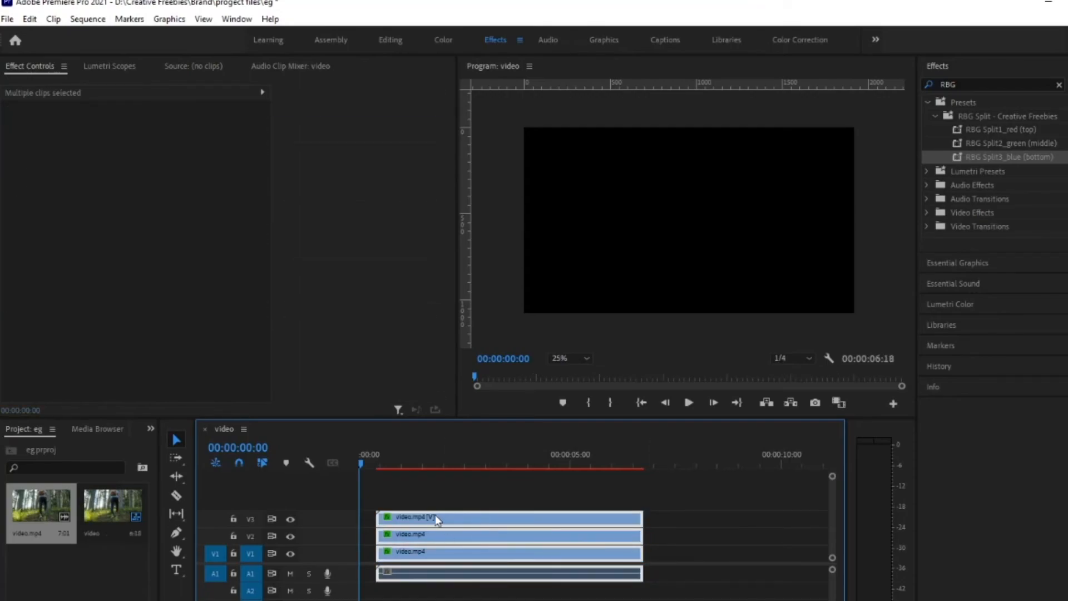
pyautogui.click(688, 402)
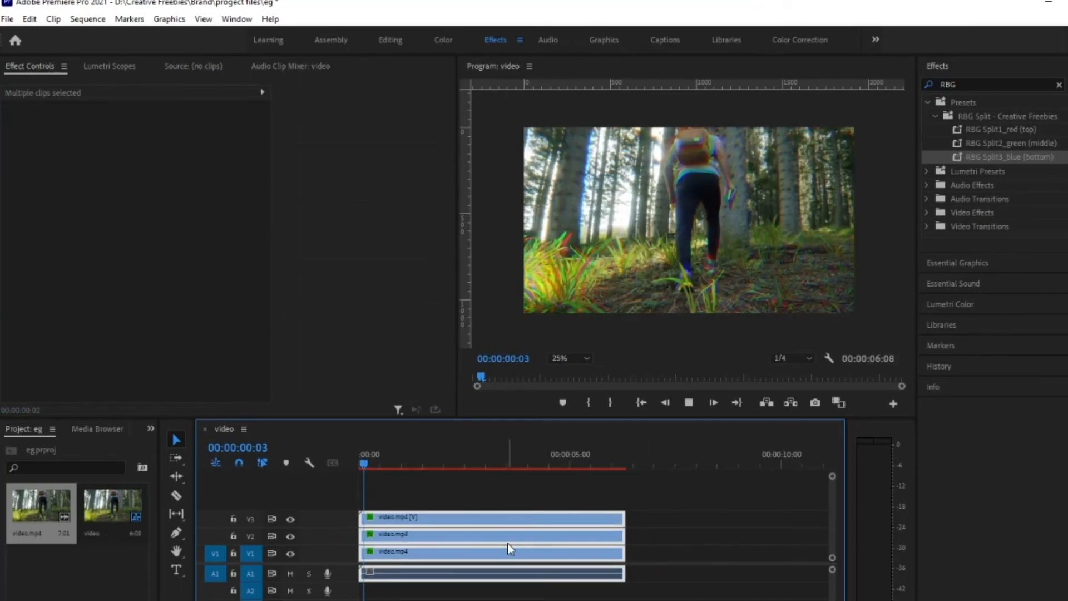
pyautogui.click(449, 454)
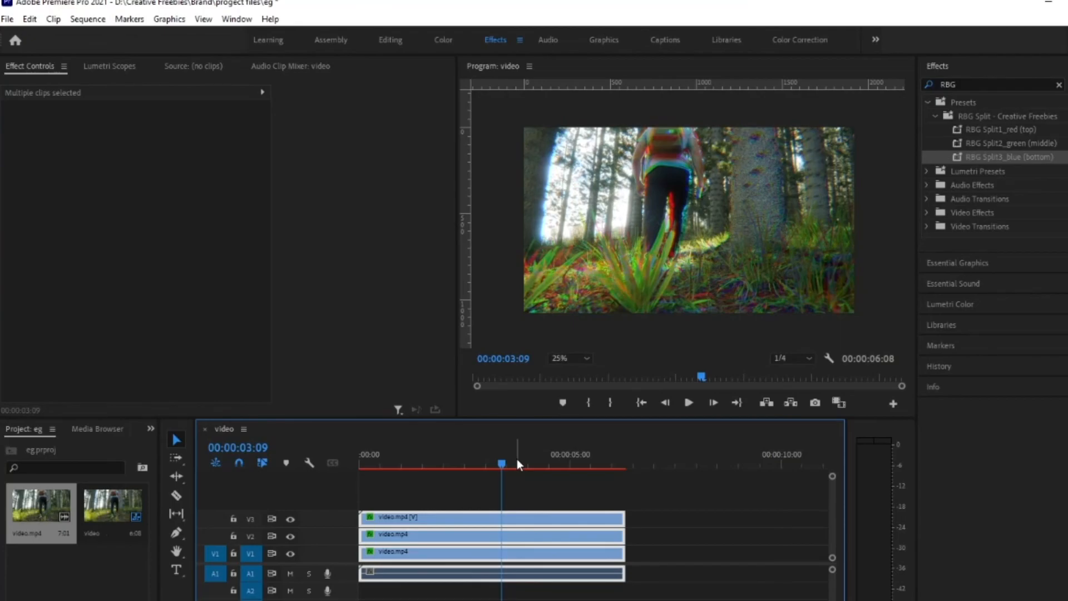
pyautogui.press('ctrl+s')
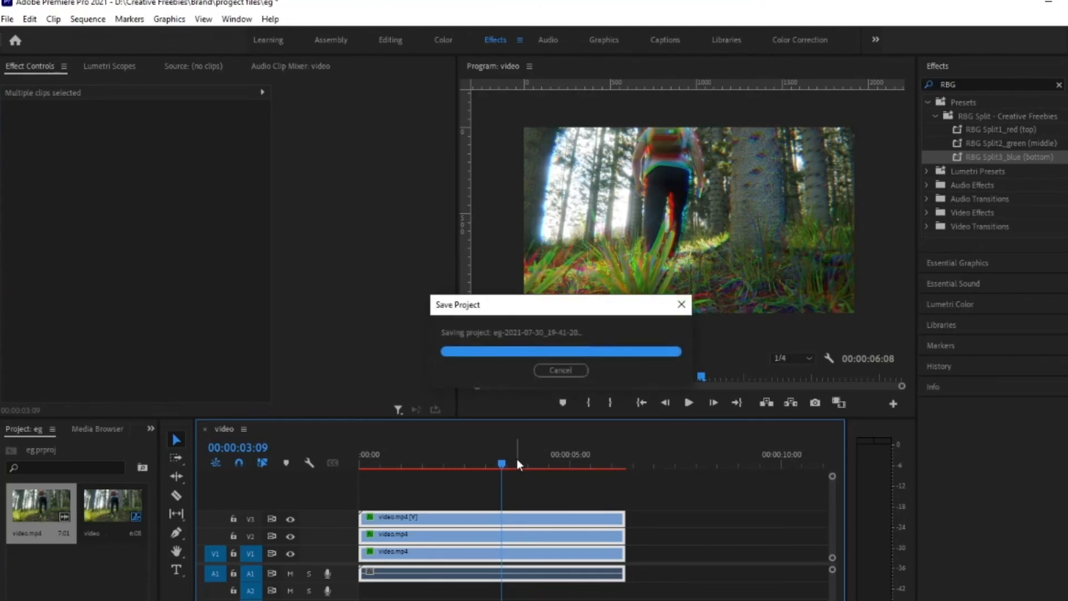